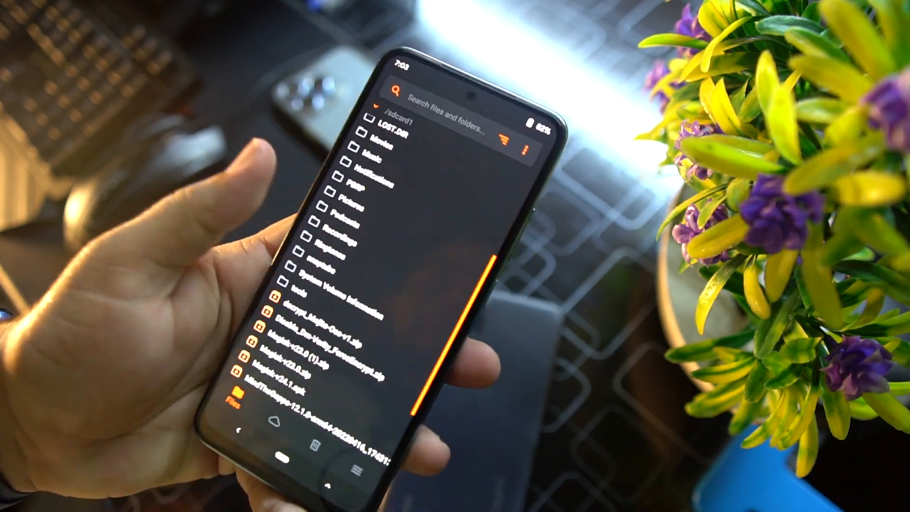
pyautogui.scroll(-3)
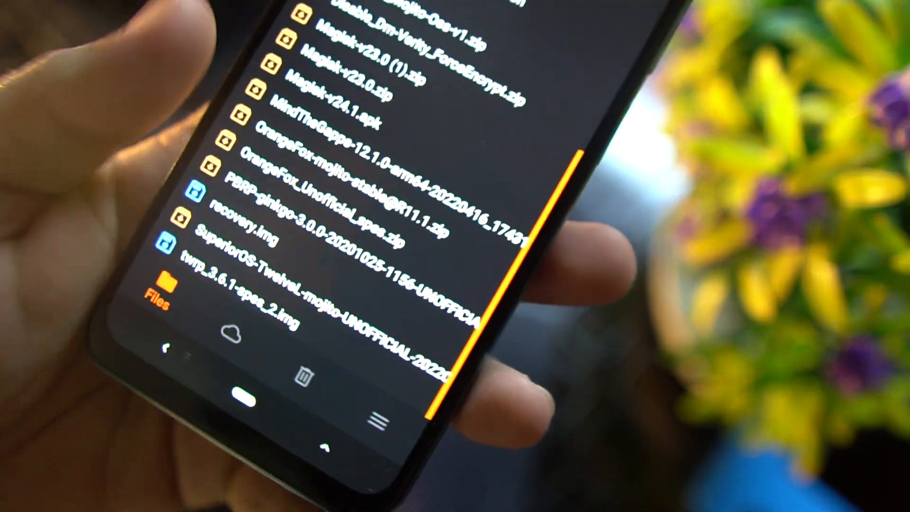